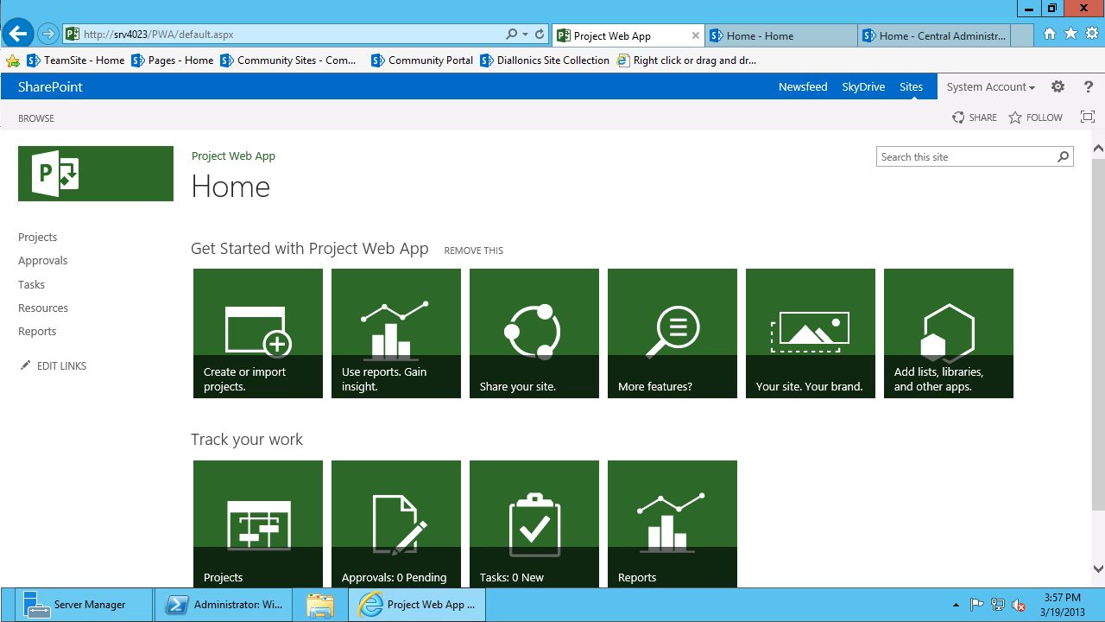
mouse_move(257, 333)
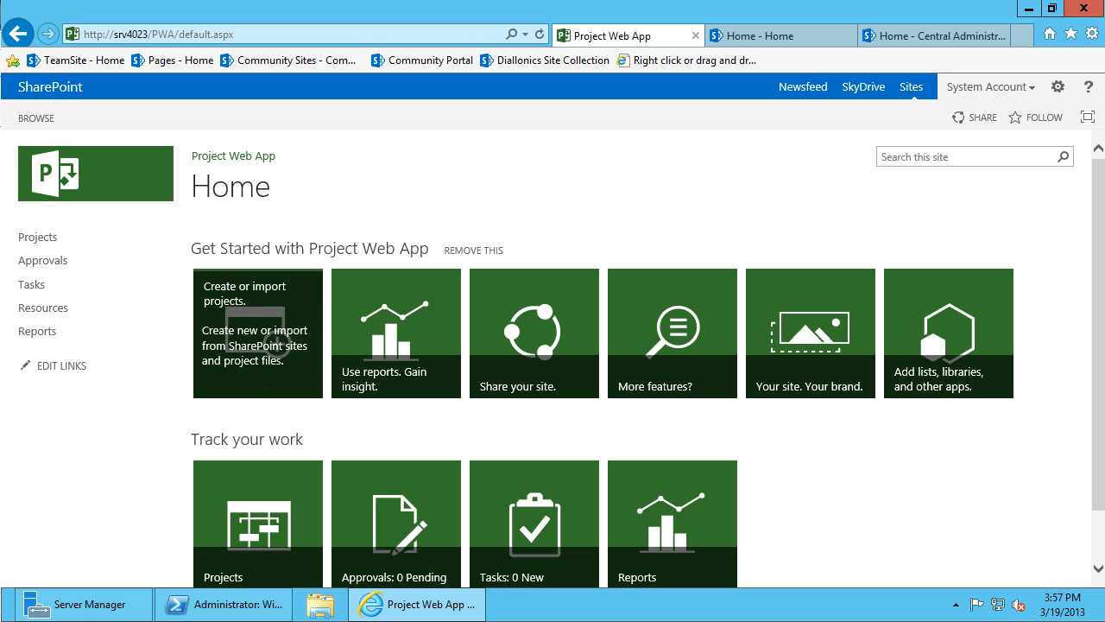
mouse_move(395, 333)
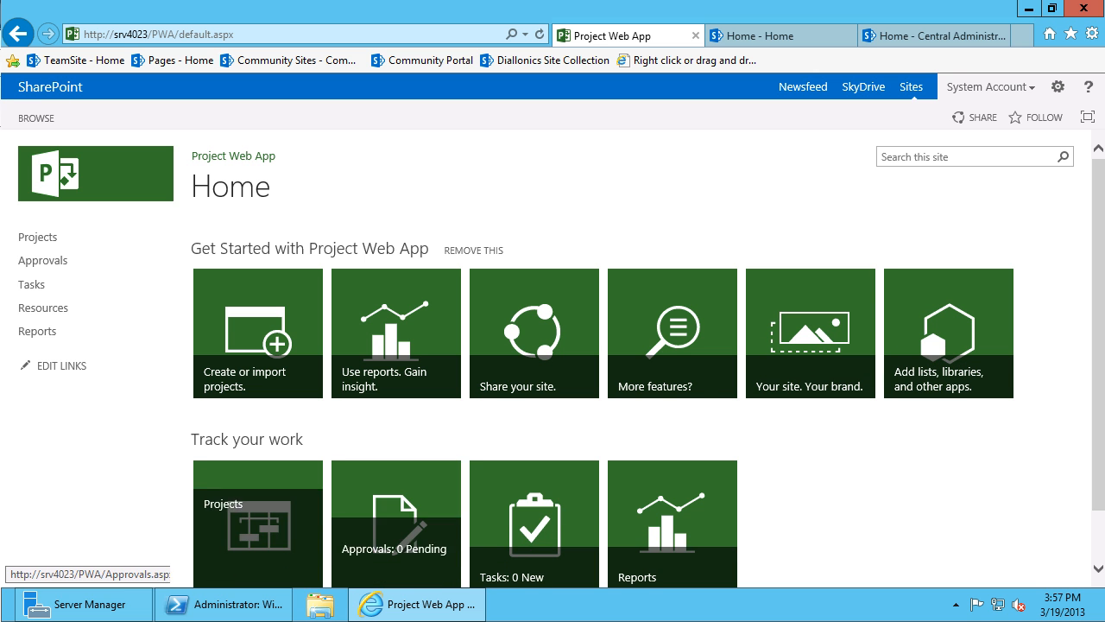
mouse_move(257, 523)
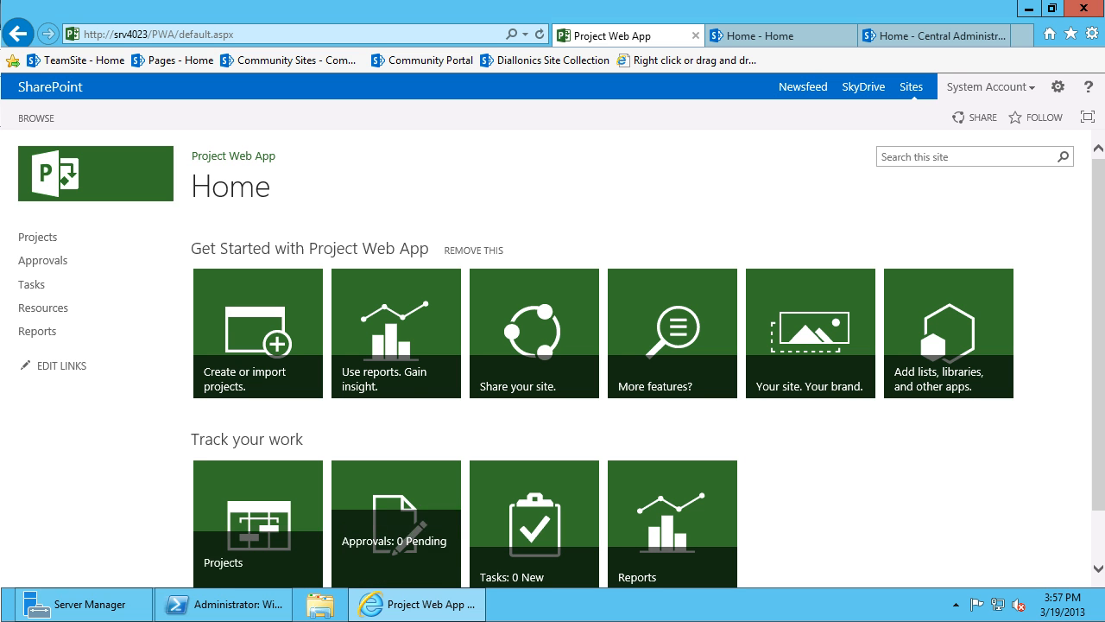
mouse_move(395, 332)
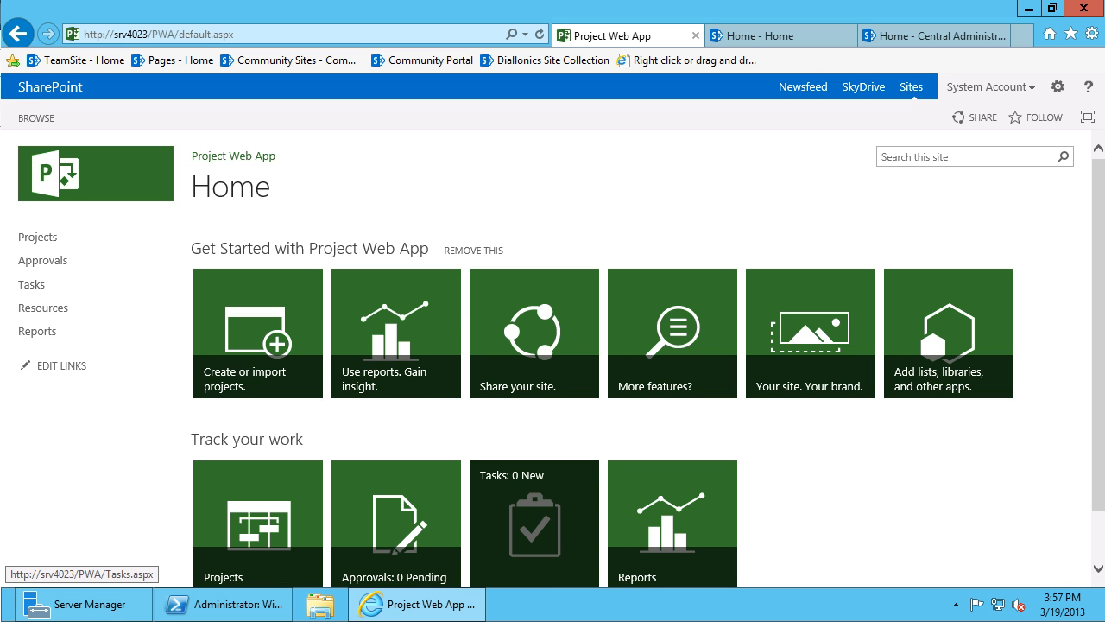
mouse_move(672, 507)
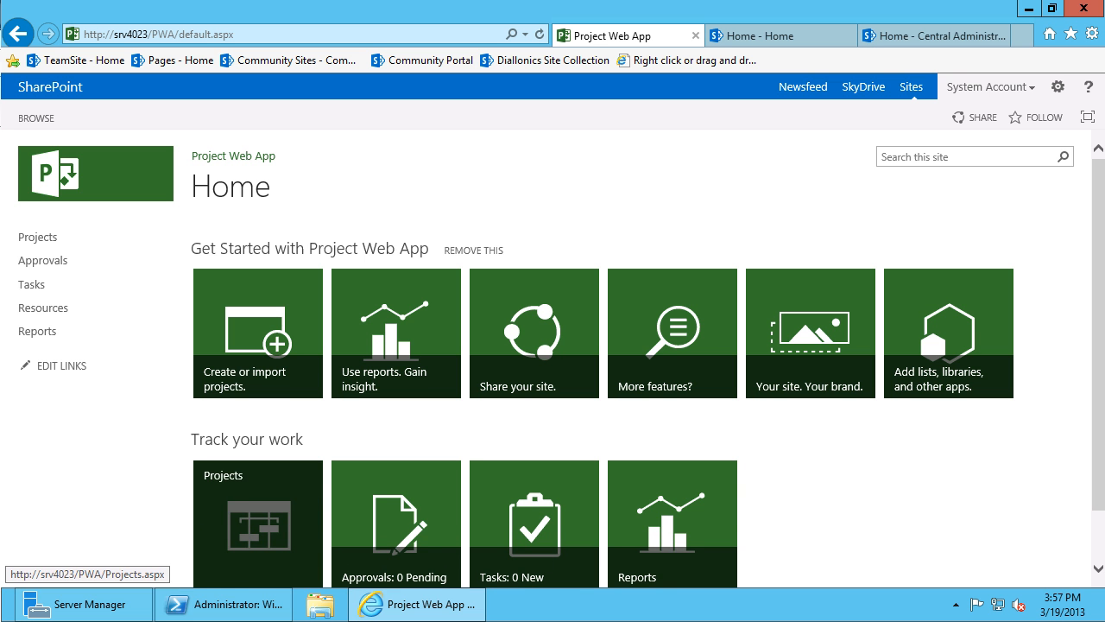
mouse_move(258, 332)
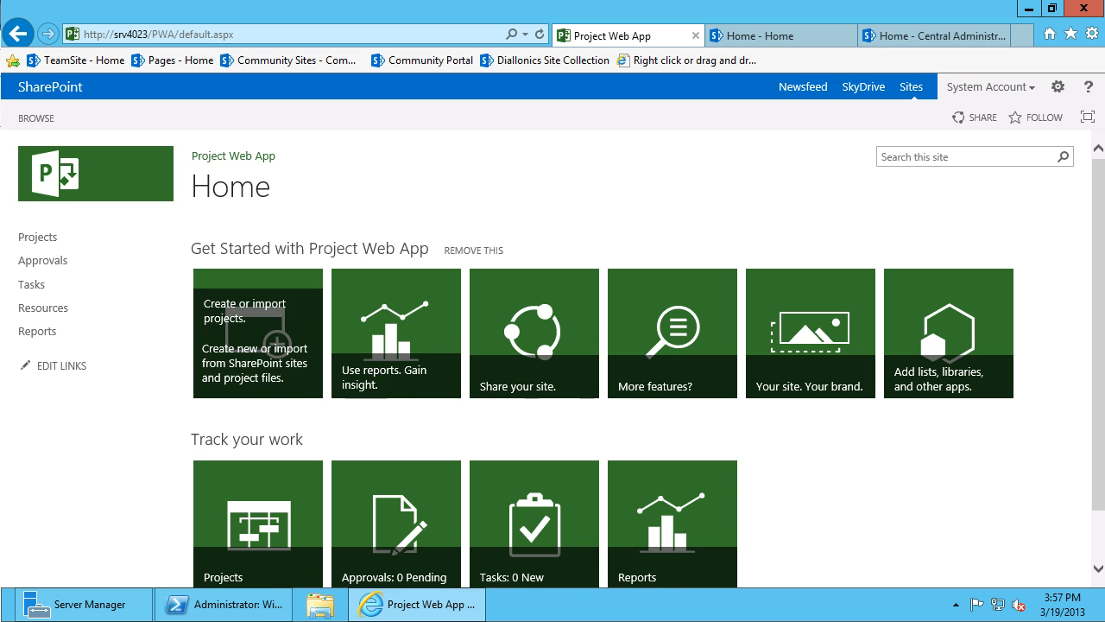
mouse_move(948, 332)
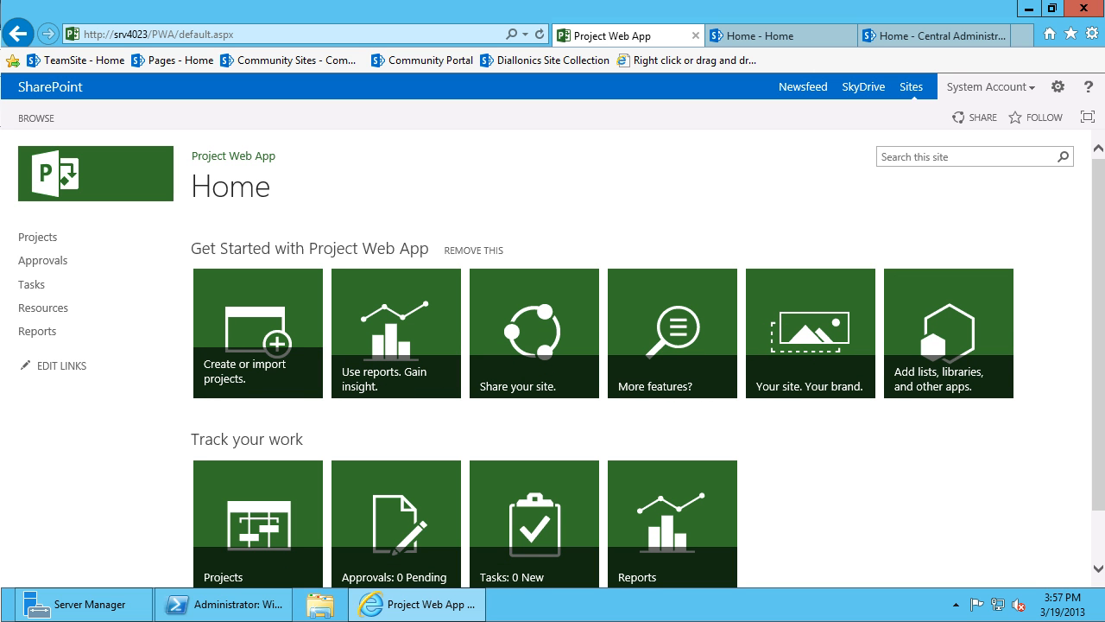
mouse_move(37, 236)
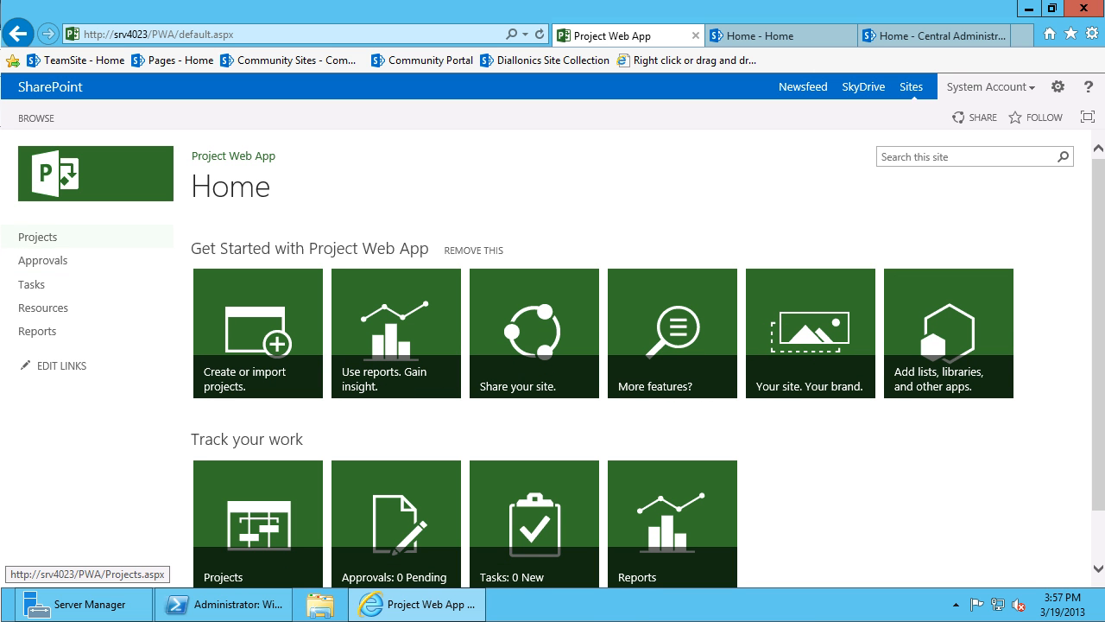
mouse_move(42, 307)
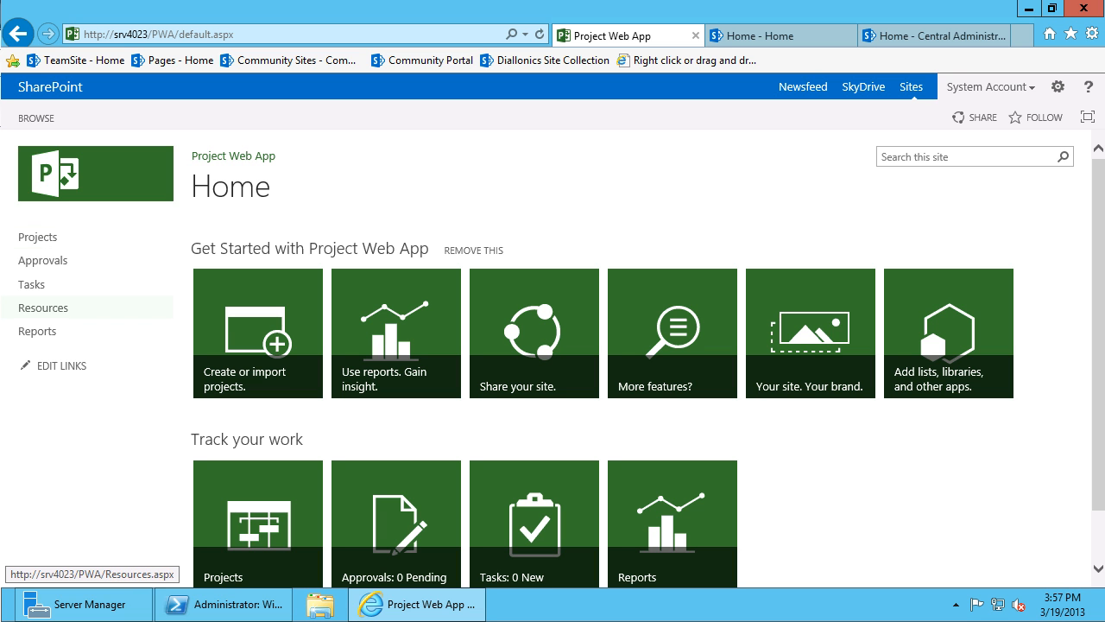
mouse_move(32, 284)
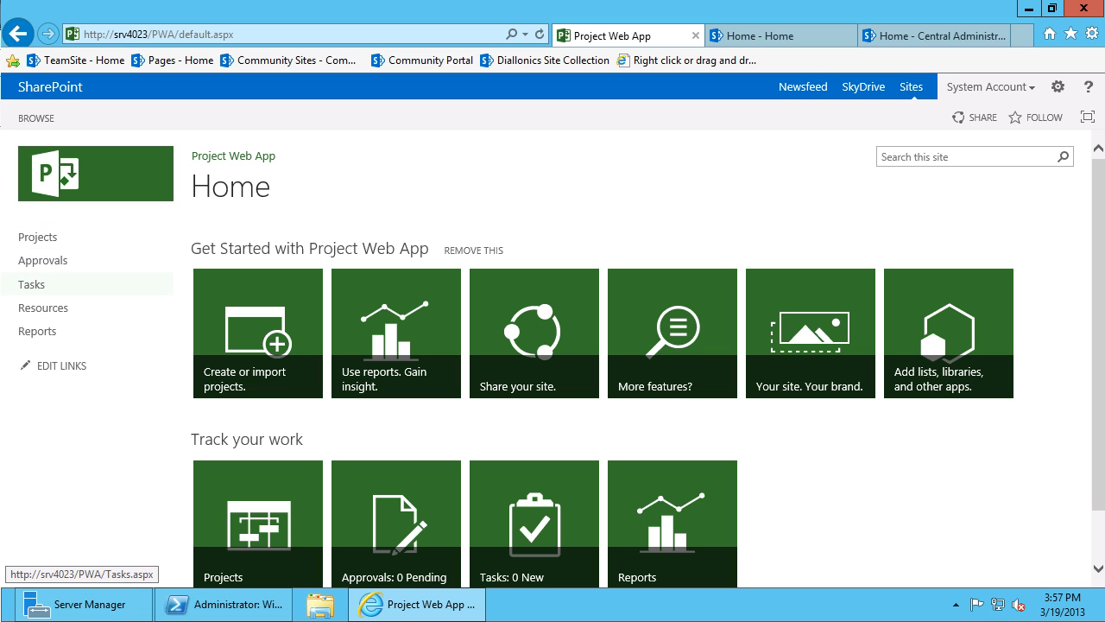
mouse_move(43, 308)
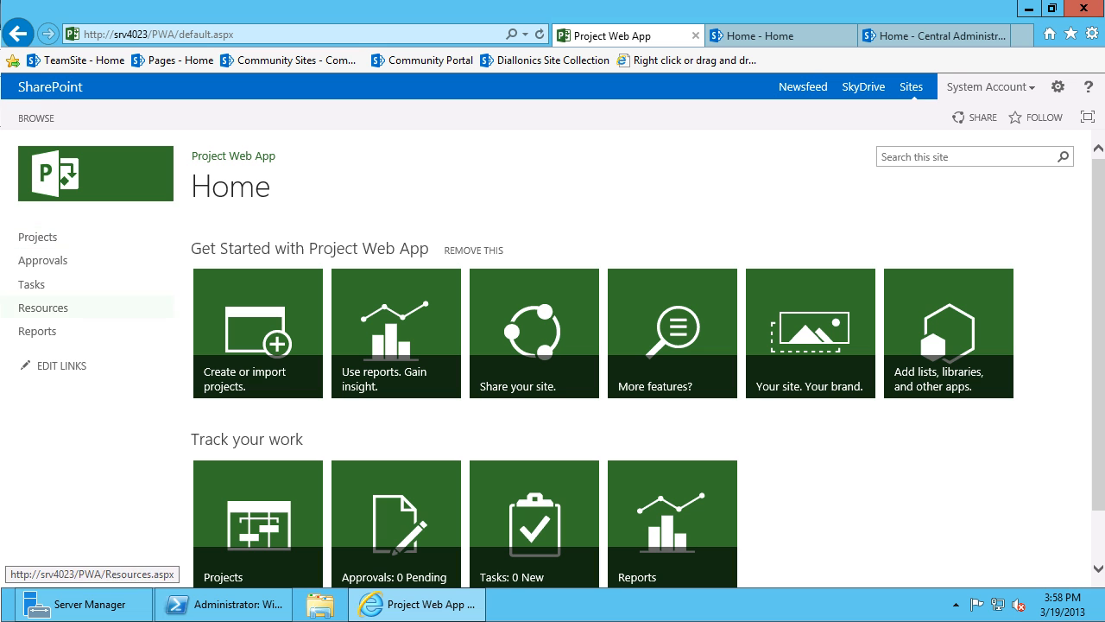
mouse_move(37, 331)
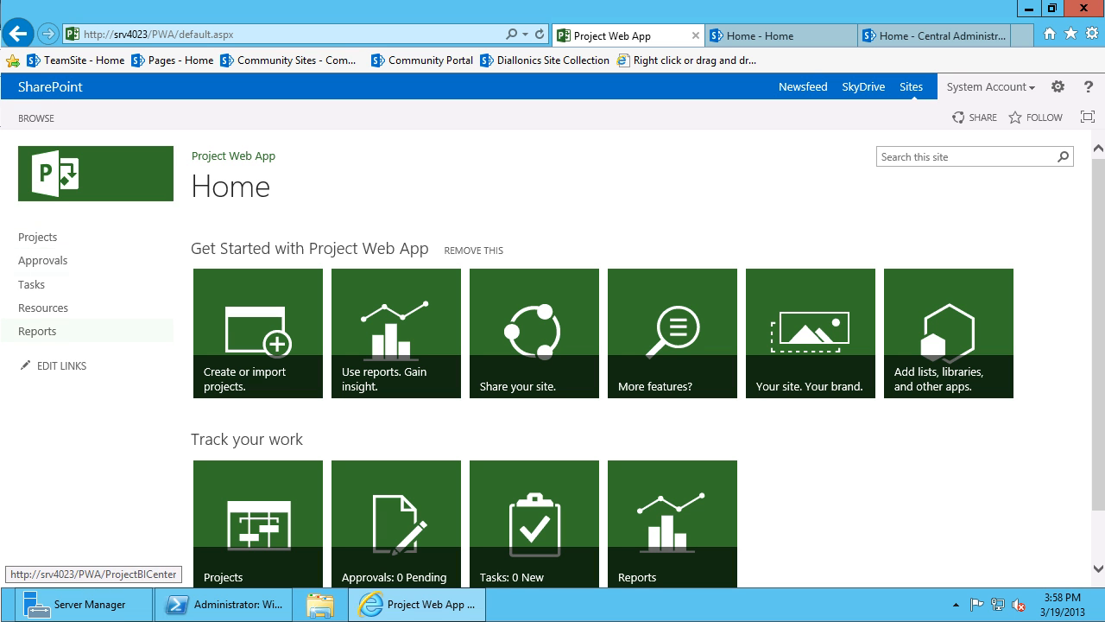
mouse_move(37, 236)
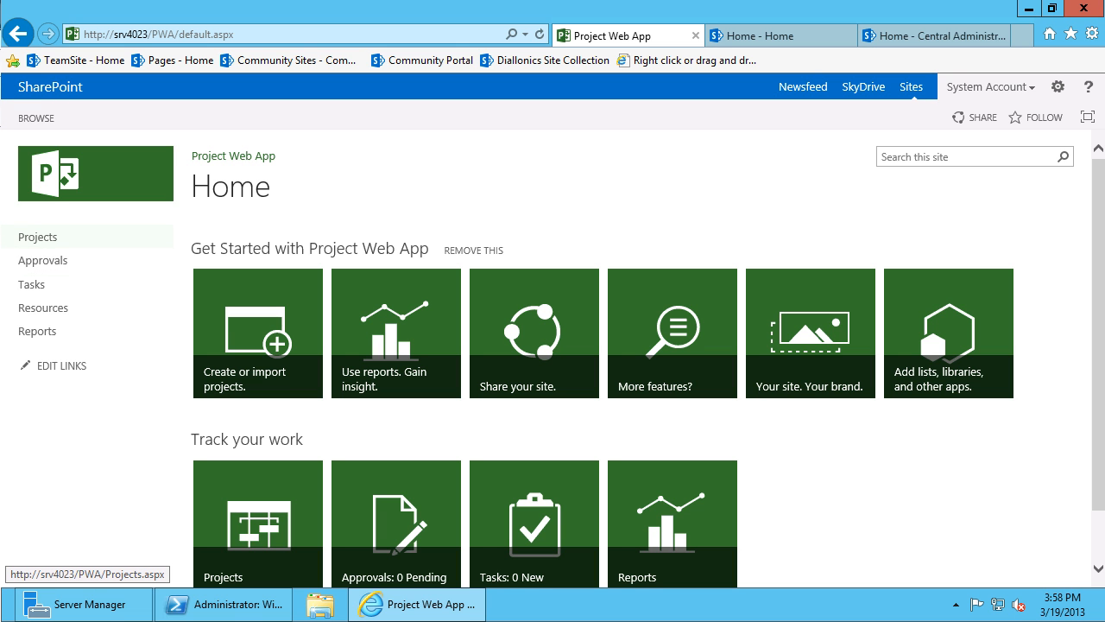
Step: Turn on Focus on Content to hide site navigation and the page title
click(37, 235)
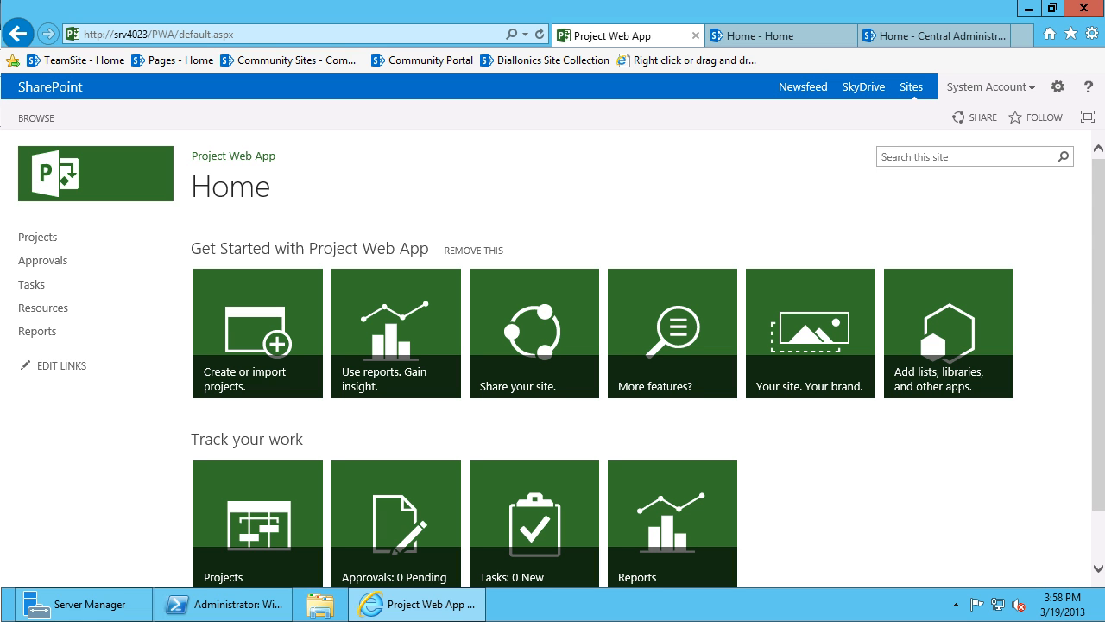
mouse_move(95, 173)
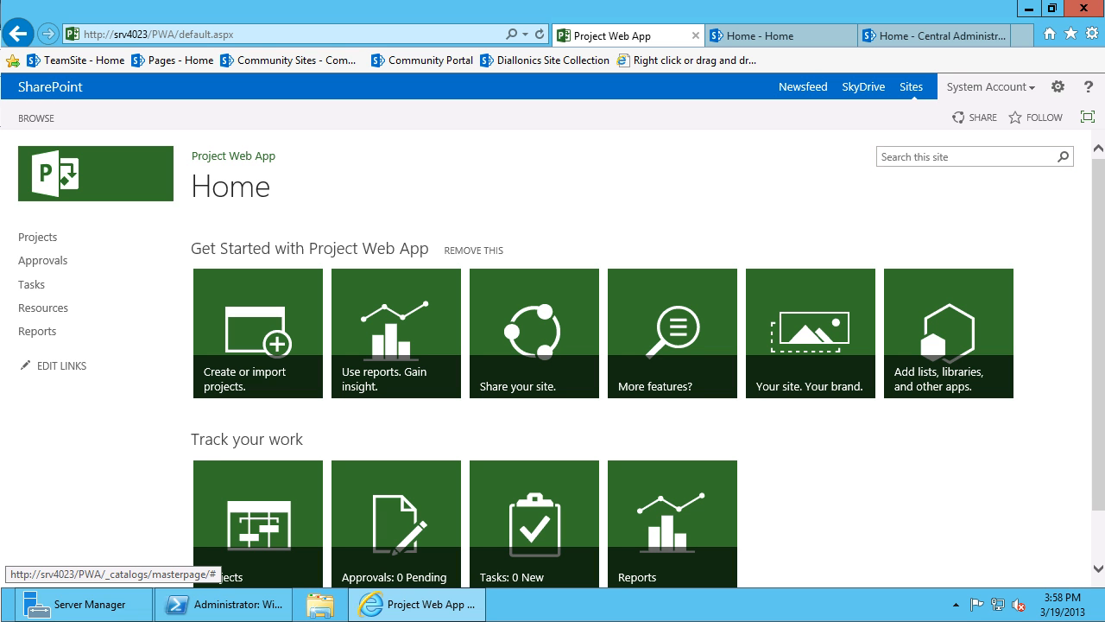
mouse_move(1087, 116)
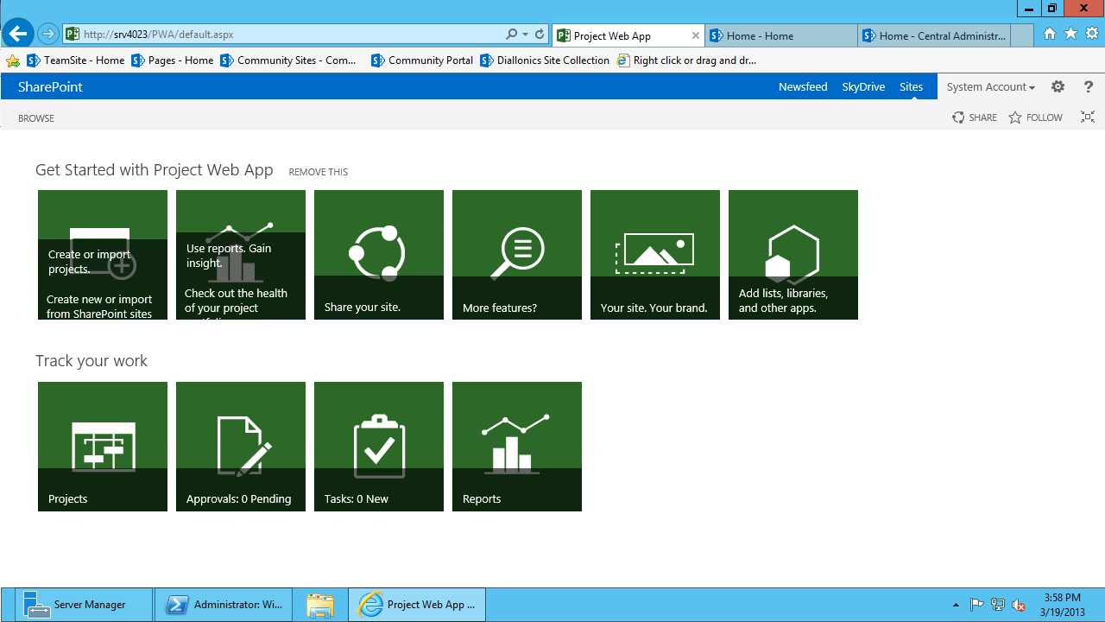
mouse_move(102, 253)
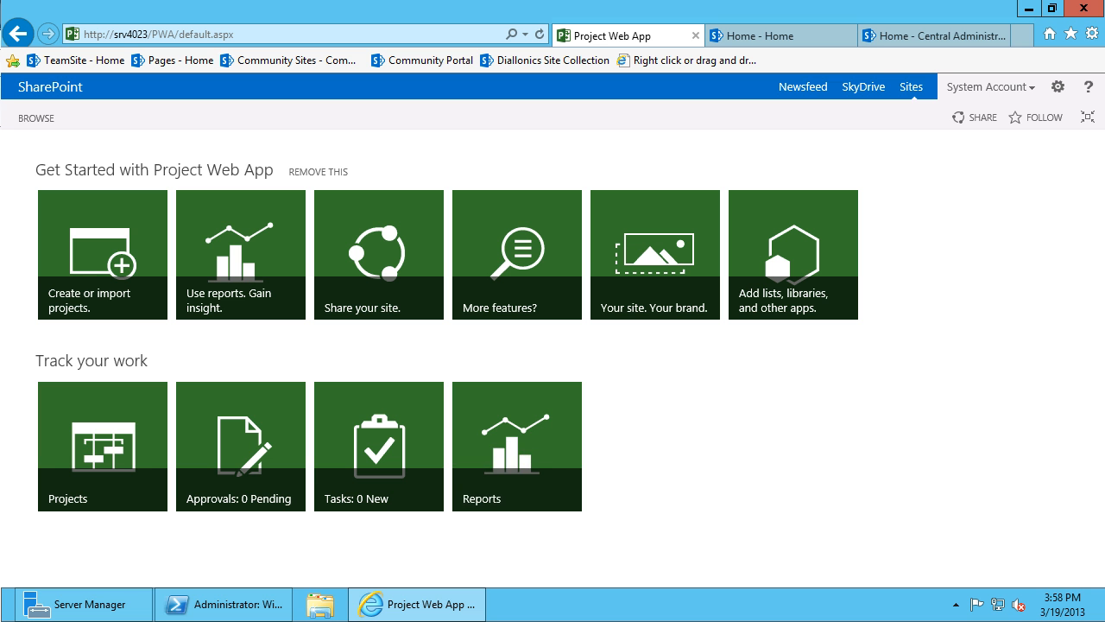
mouse_move(101, 254)
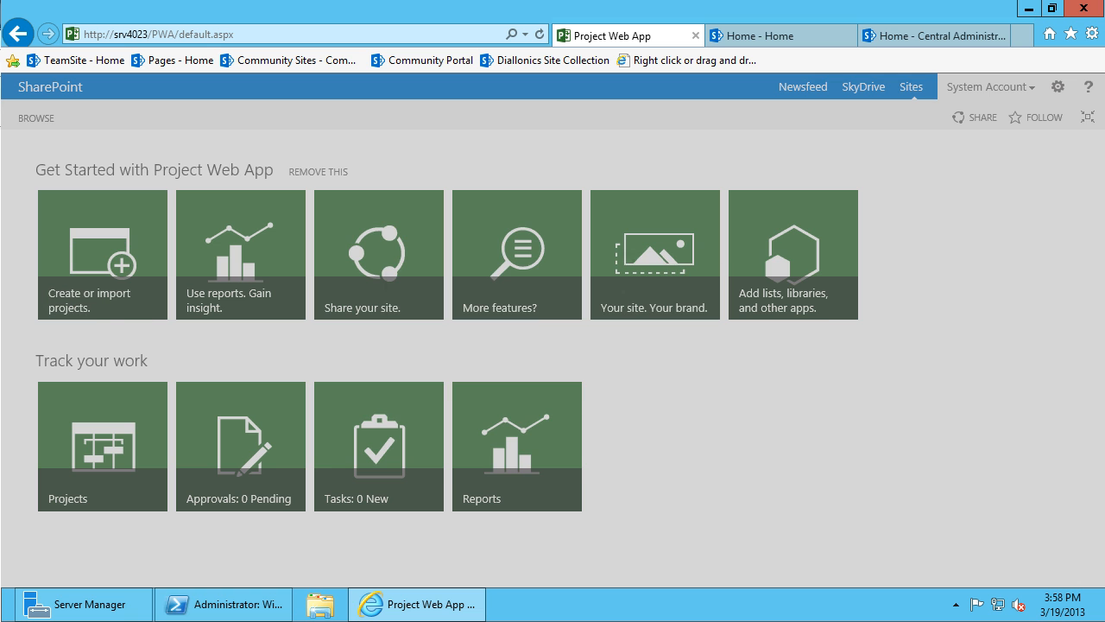
Step: Open the Create or import projects prompt and cancel it without creating a project
click(102, 253)
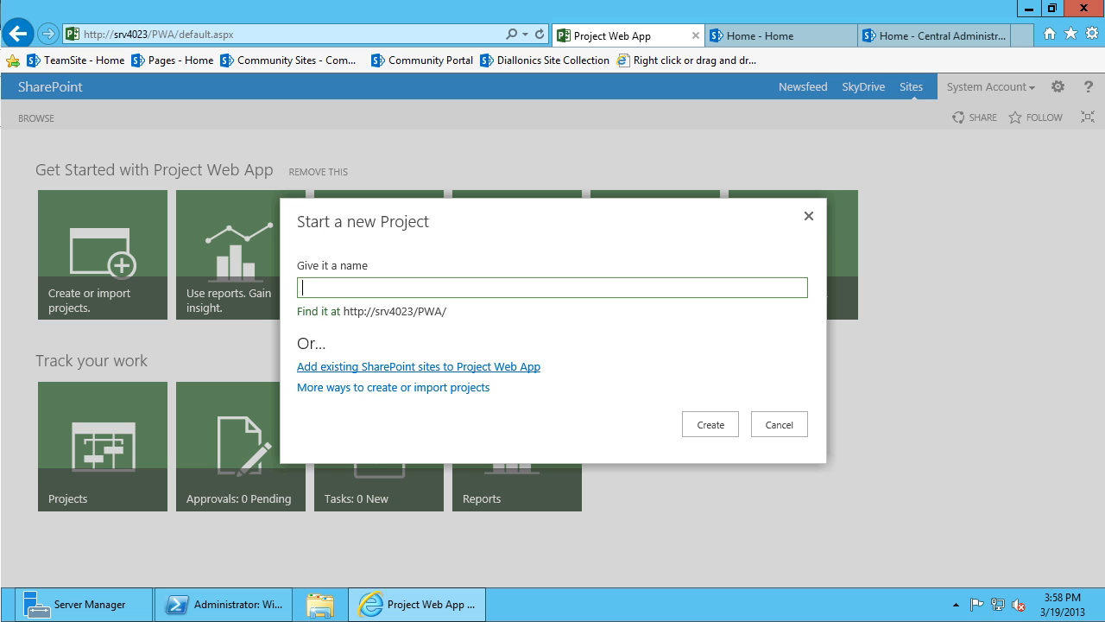
click(777, 423)
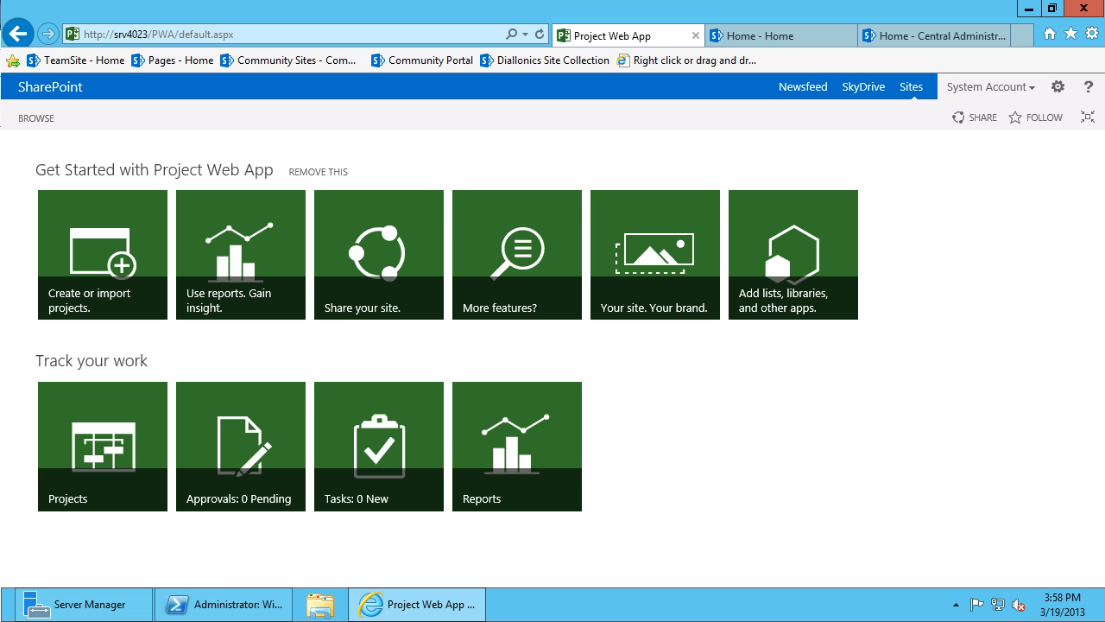
mouse_move(1087, 117)
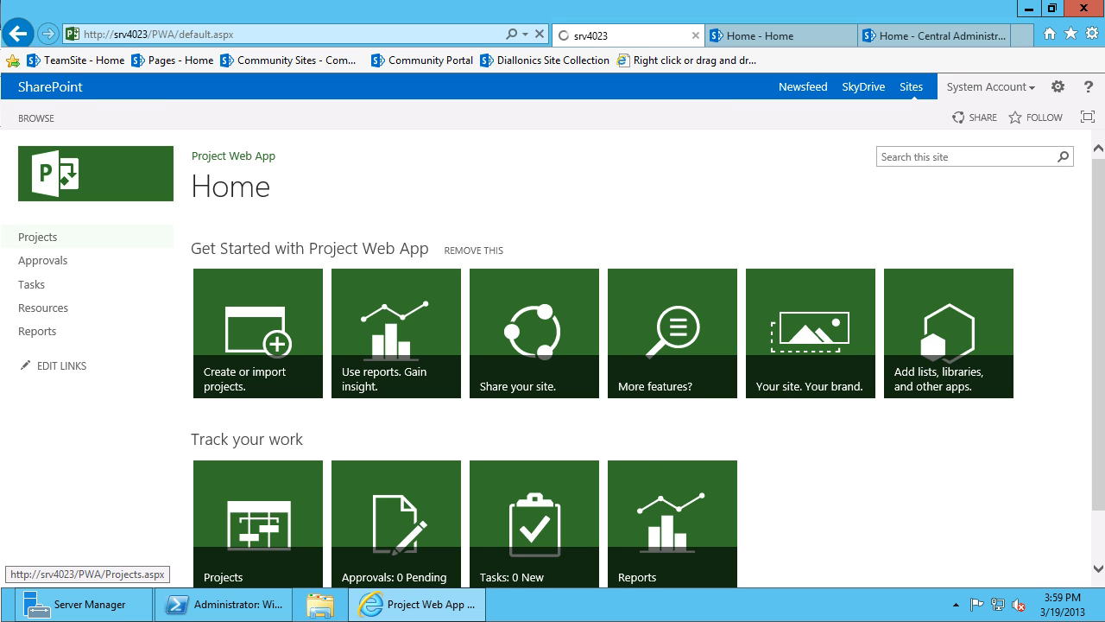
Step: Go to Project Center showing Test Project 01 and switch to the PROJECTS ribbon tab
click(37, 235)
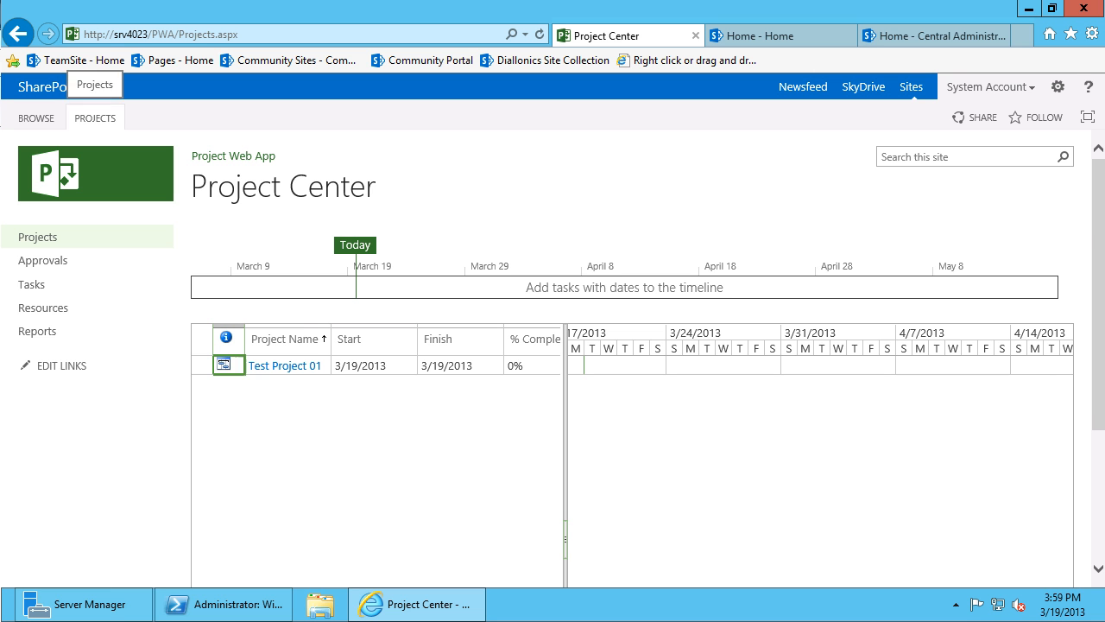
click(95, 117)
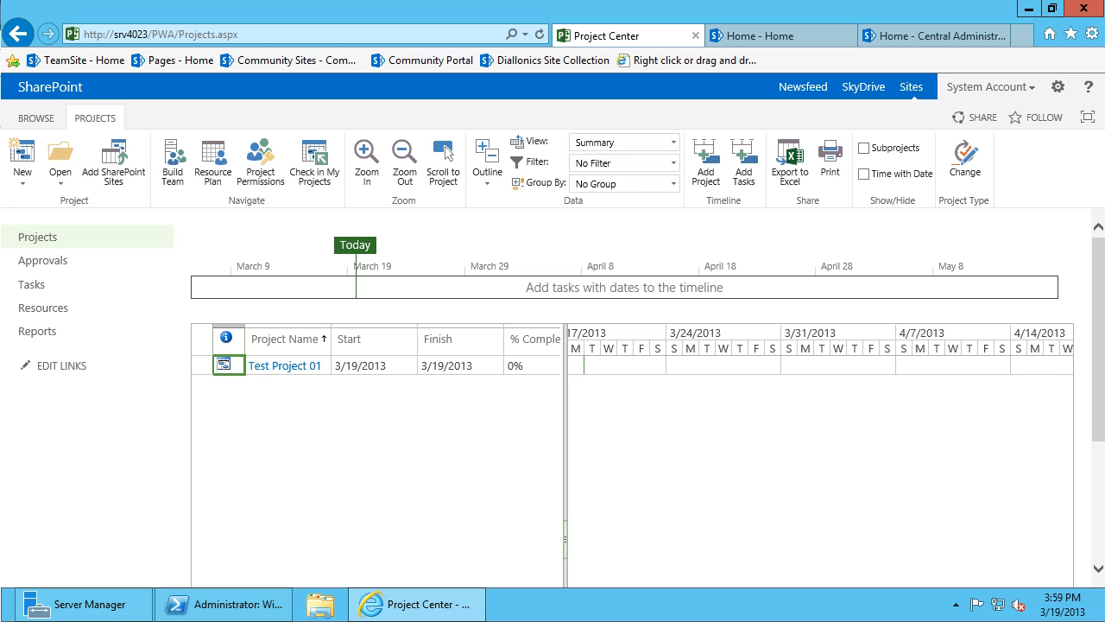
mouse_move(404, 160)
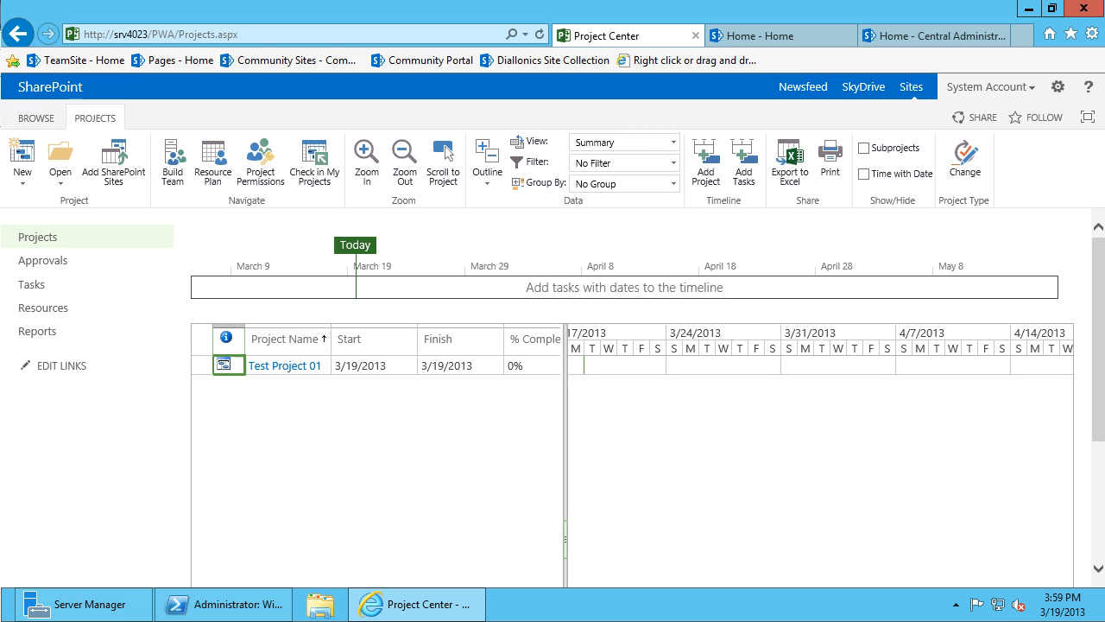
Step: Open the New dropdown listing Enterprise Project and SharePoint Tasks List options
click(22, 160)
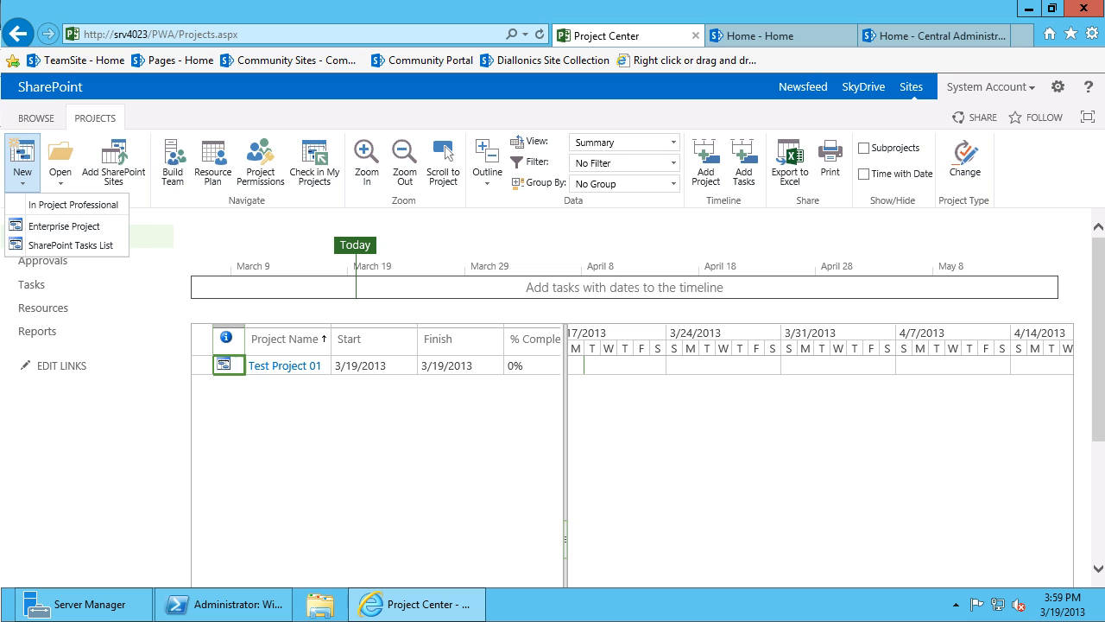
mouse_move(64, 226)
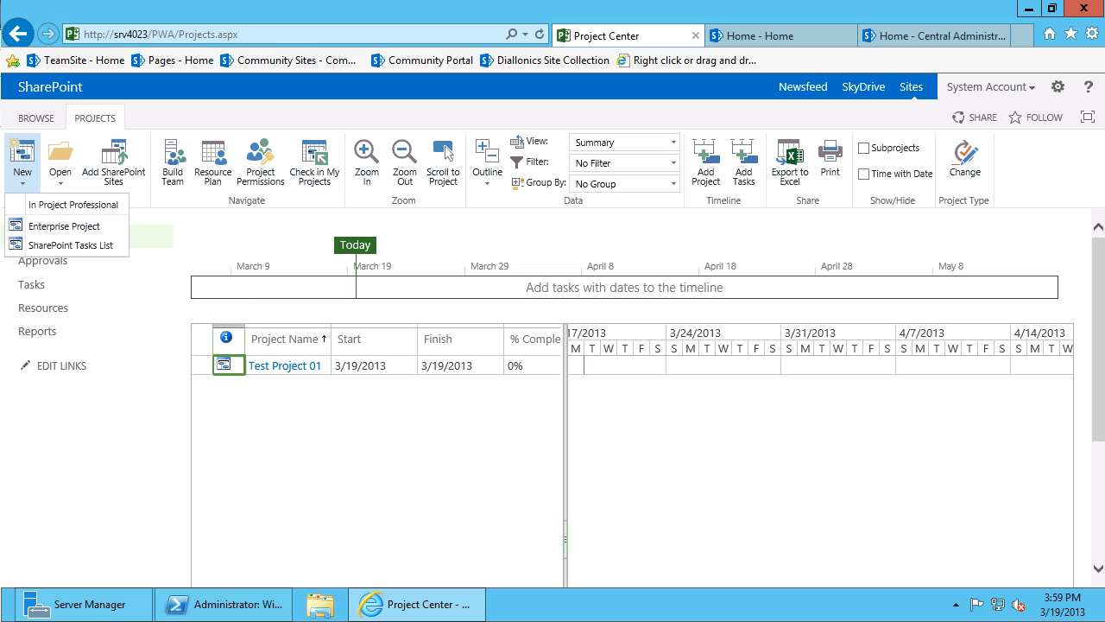
mouse_move(64, 226)
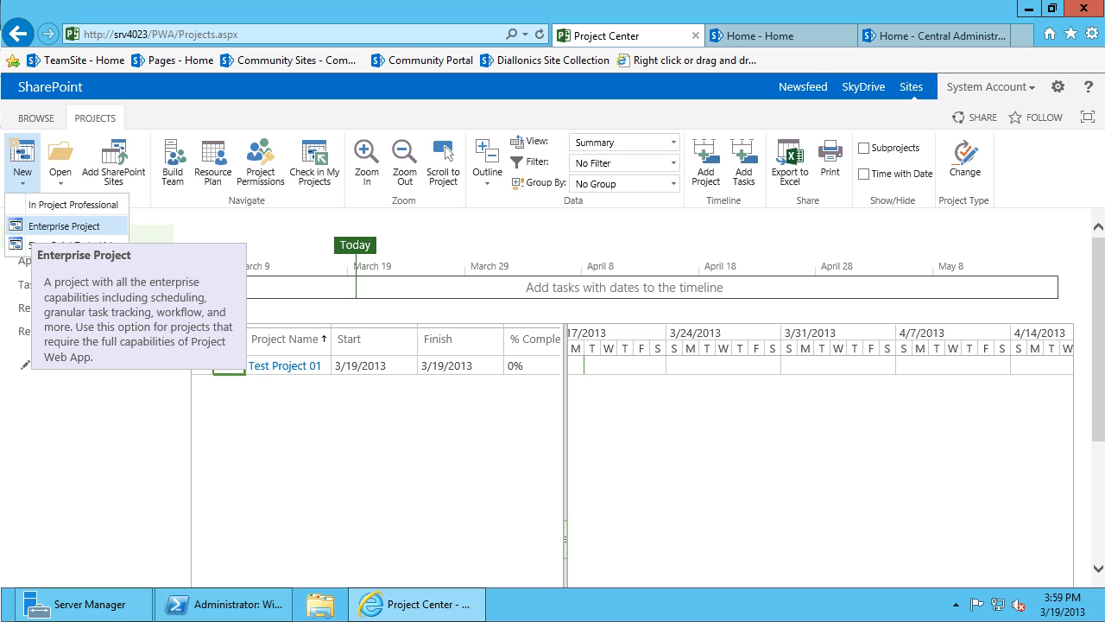
mouse_move(65, 245)
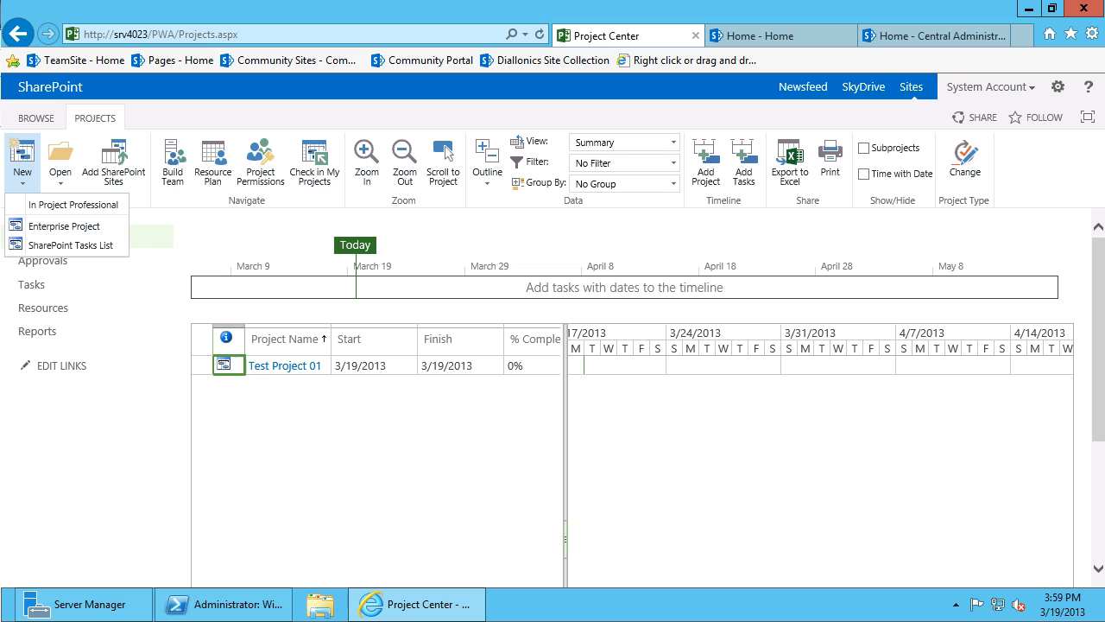
mouse_move(64, 226)
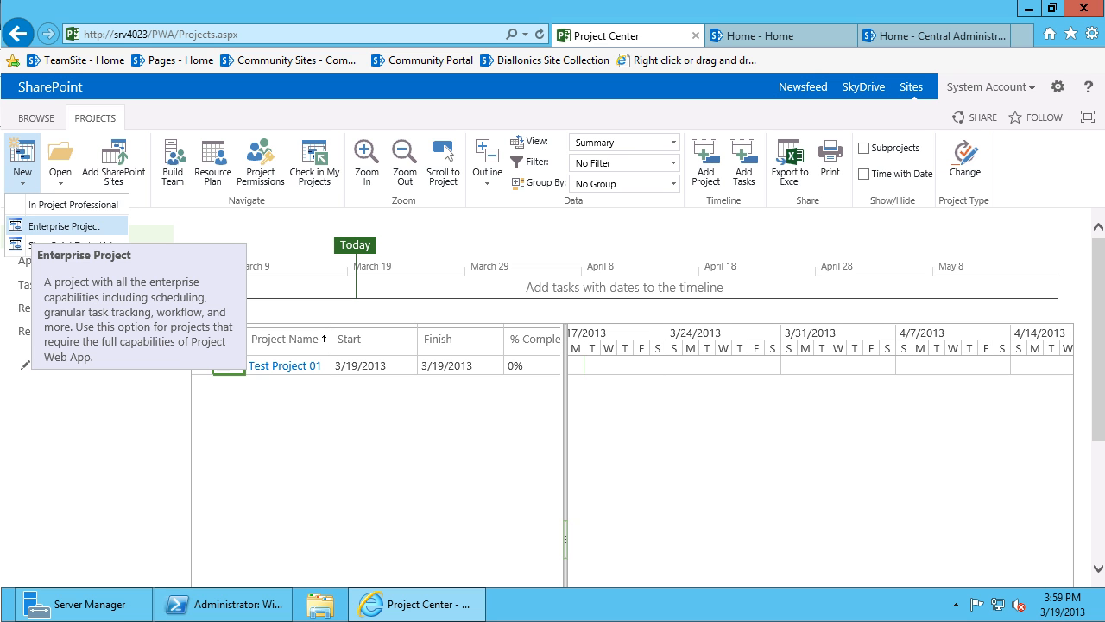